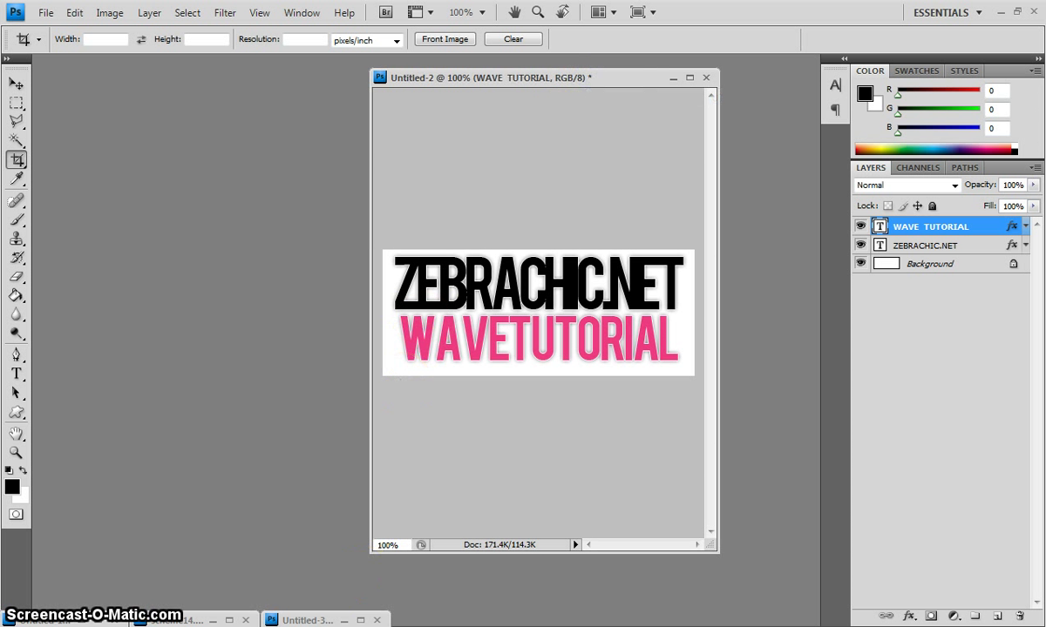
- Switch between the photo and title documents and reposition the title document window
left_click(313, 620)
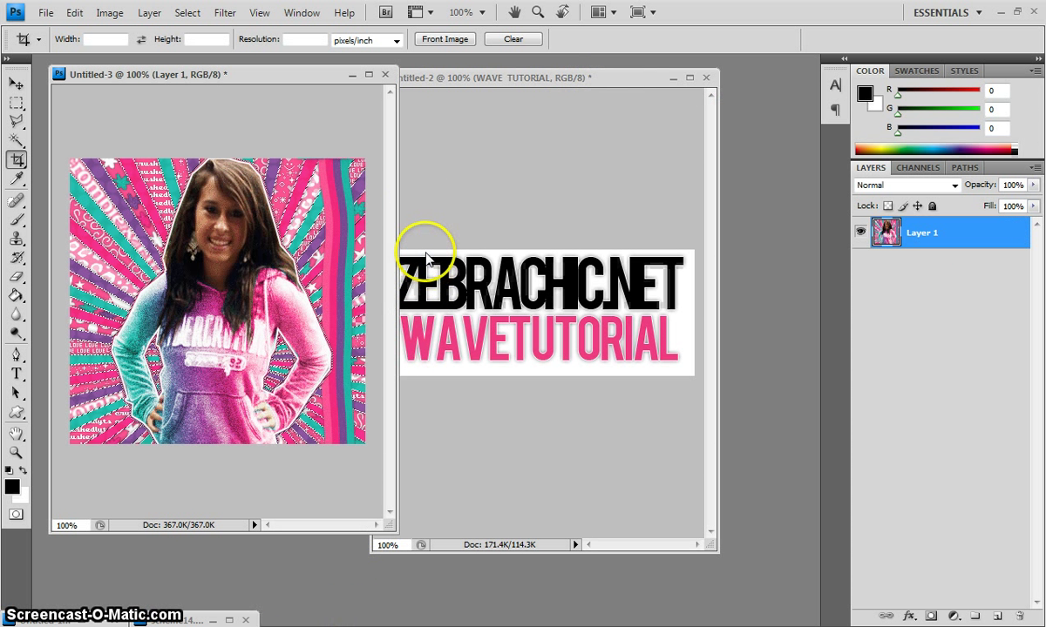
mouse_move(345, 401)
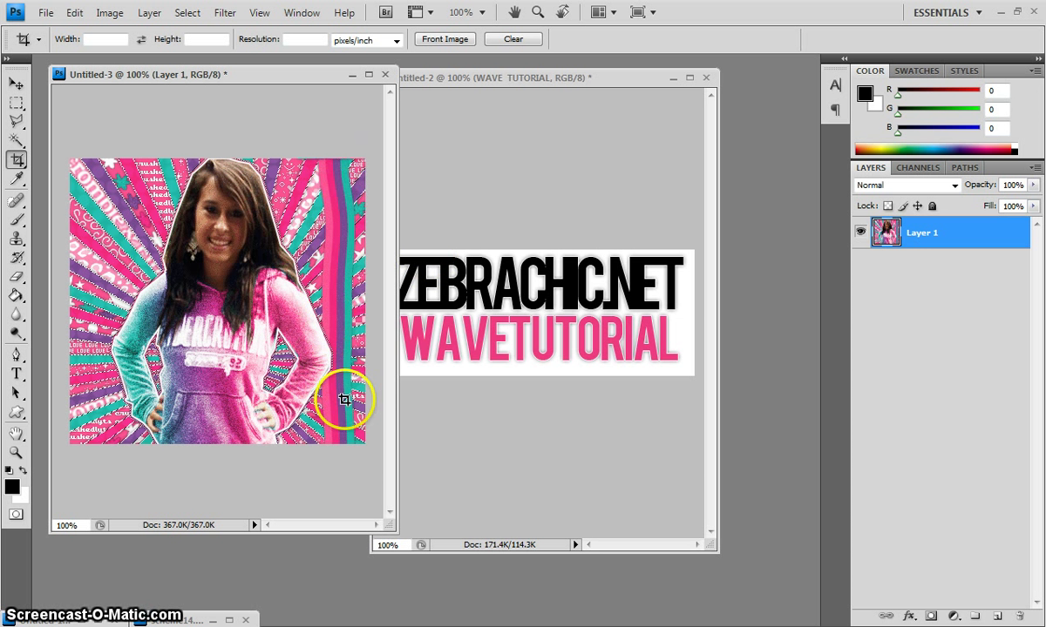
mouse_move(345, 178)
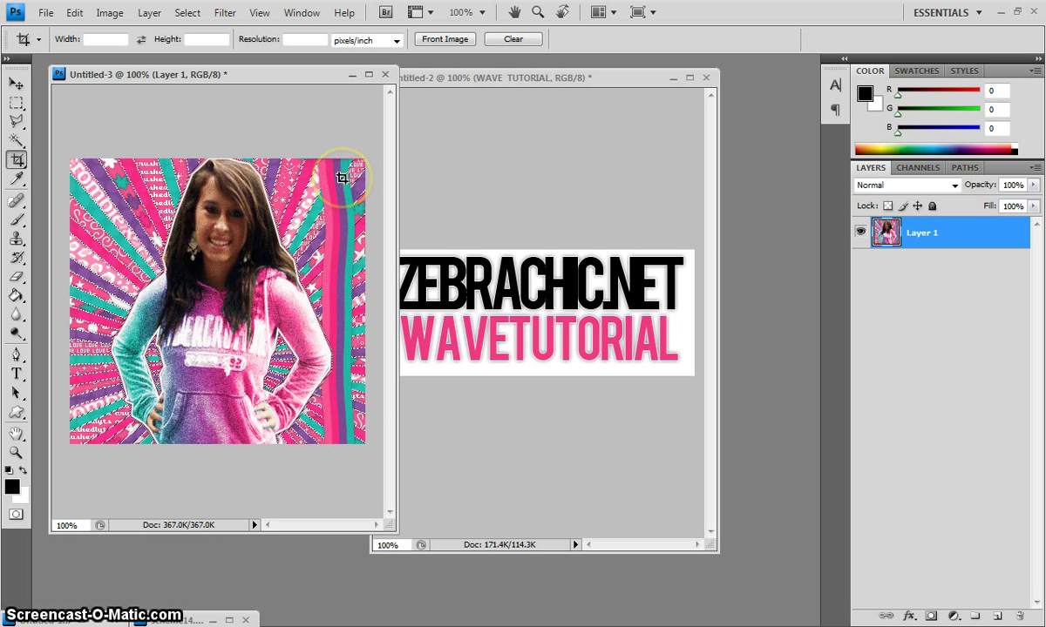
mouse_move(101, 439)
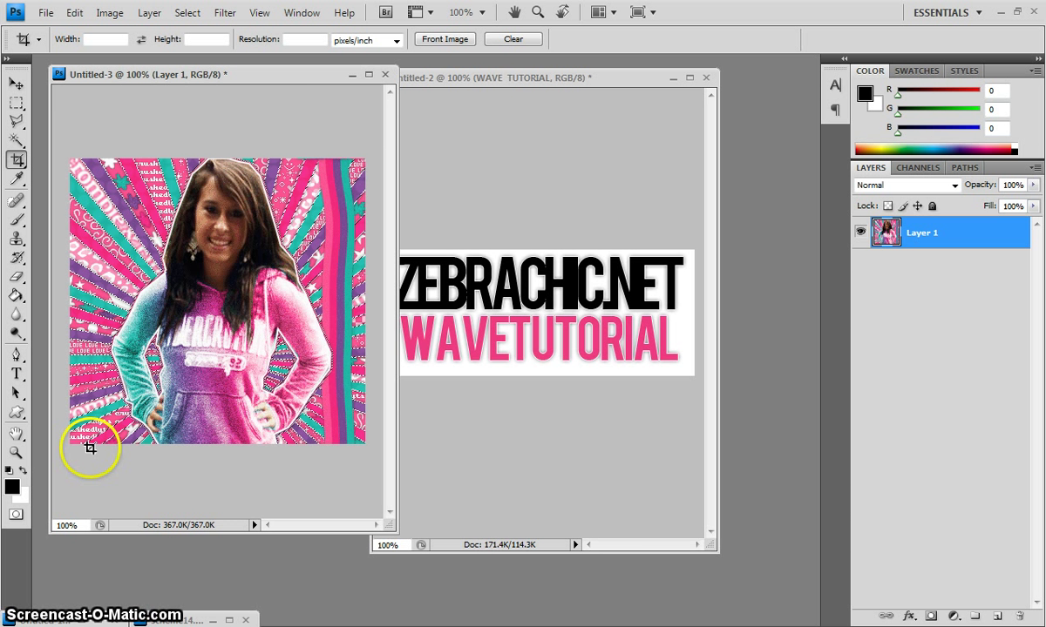
left_click(549, 77)
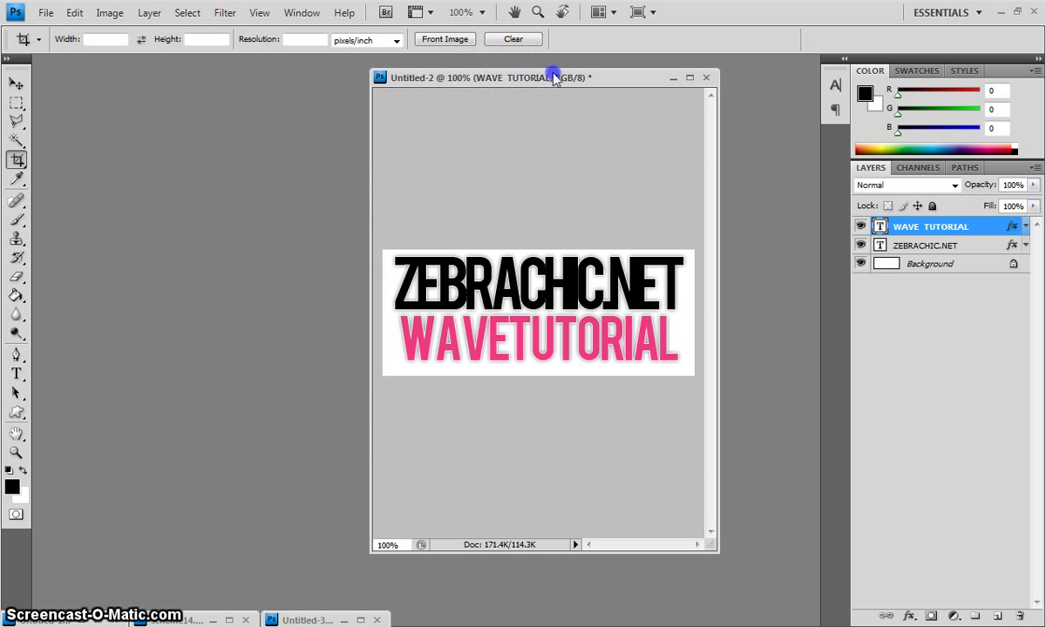
left_click_drag(554, 77, 758, 78)
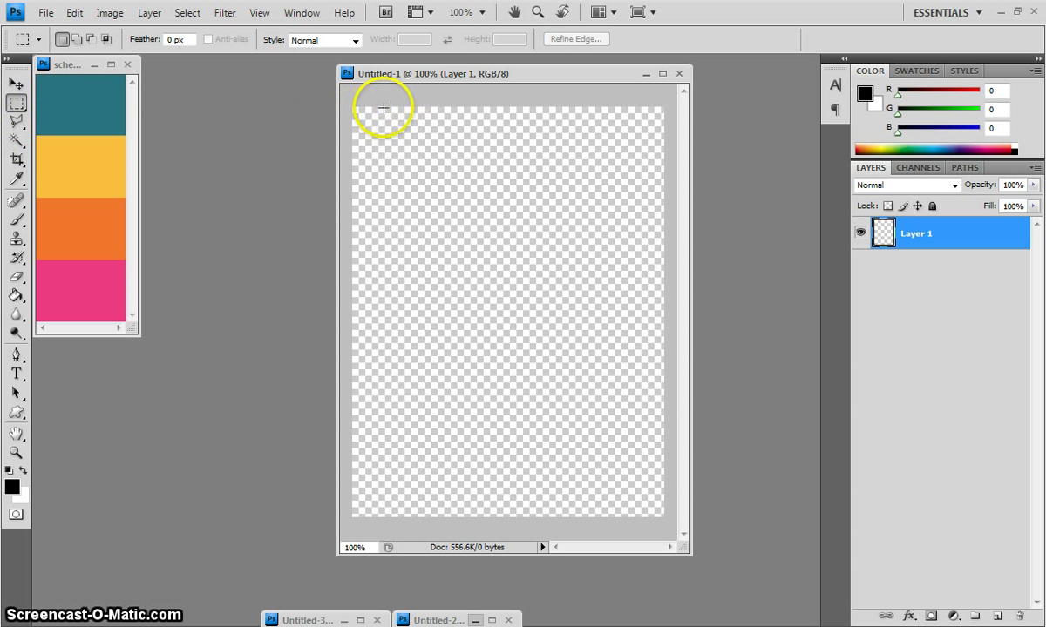
mouse_move(415, 106)
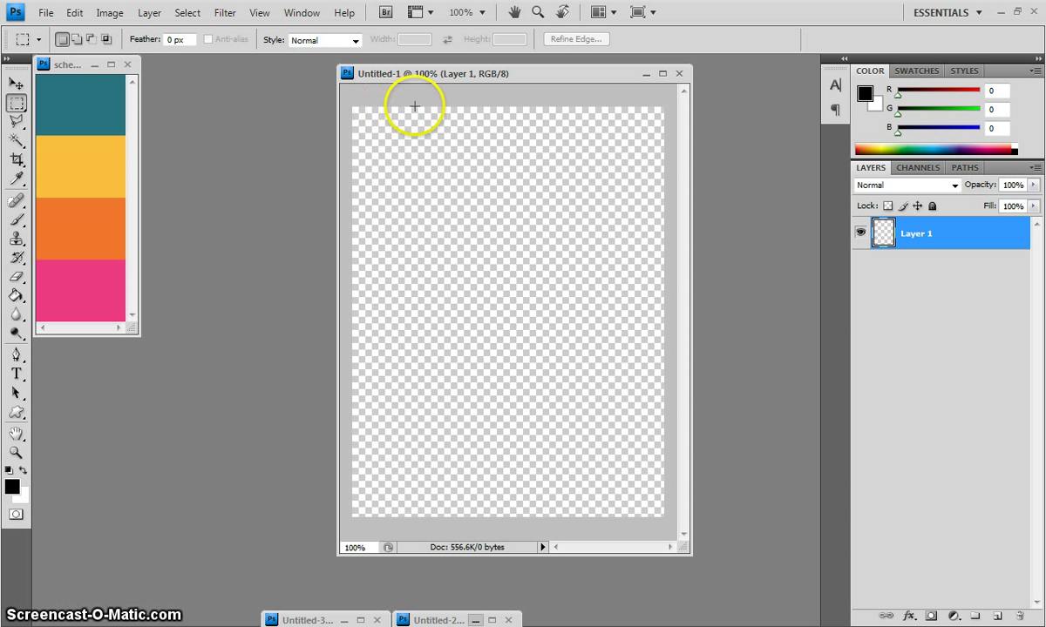
- Marquee a tall narrow vertical column on the transparent canvas for the first stripe
left_click_drag(418, 107, 427, 519)
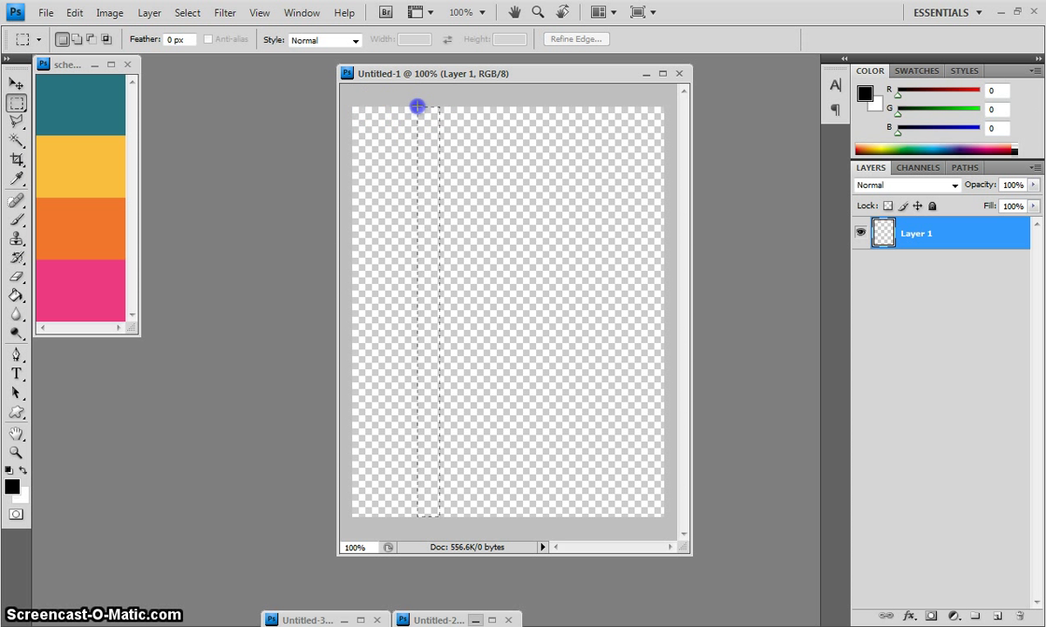
left_click_drag(417, 106, 443, 524)
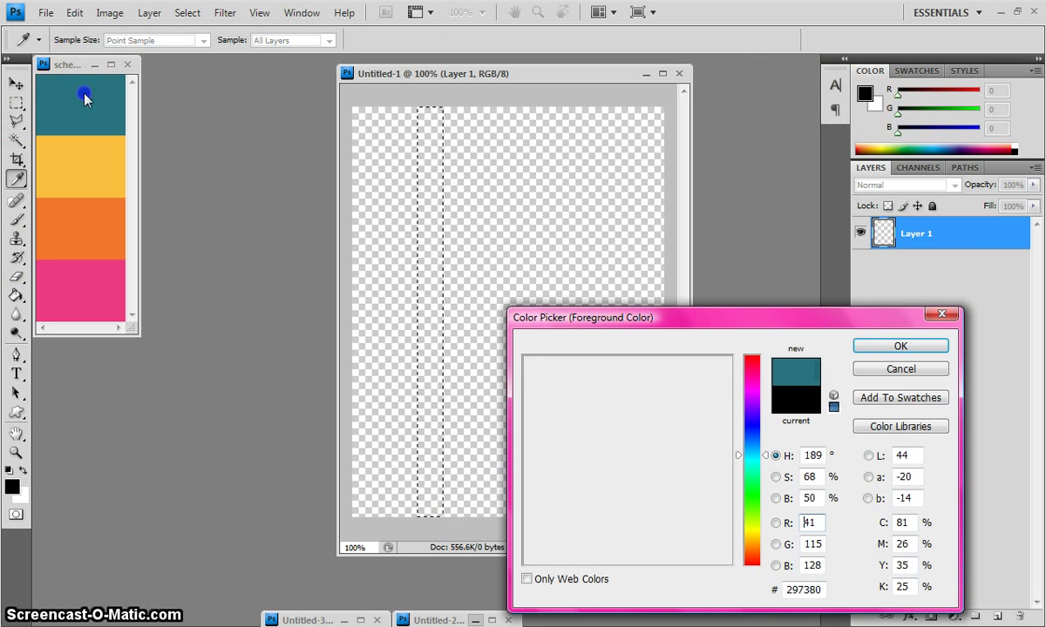
- Fill the first column with teal from the colour scheme and return to rectangular selection
left_click(899, 346)
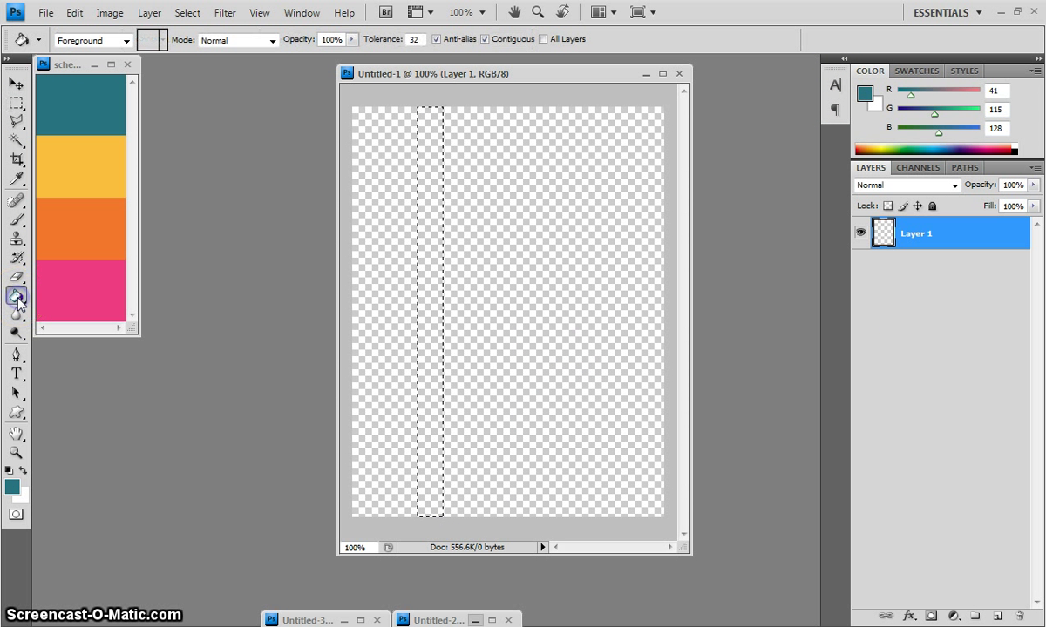
left_click(425, 228)
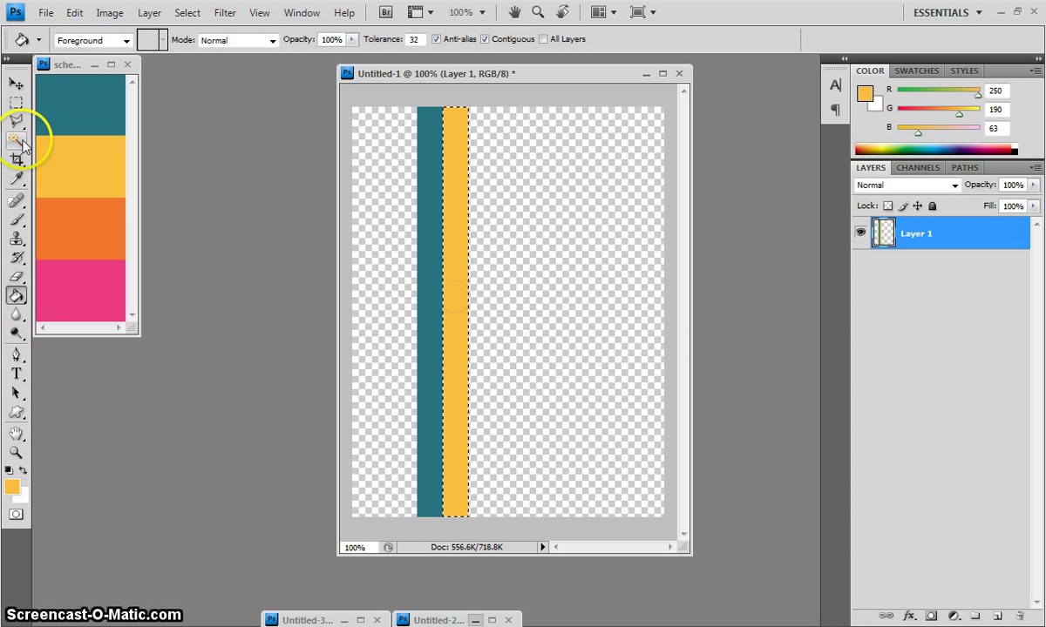
left_click(15, 120)
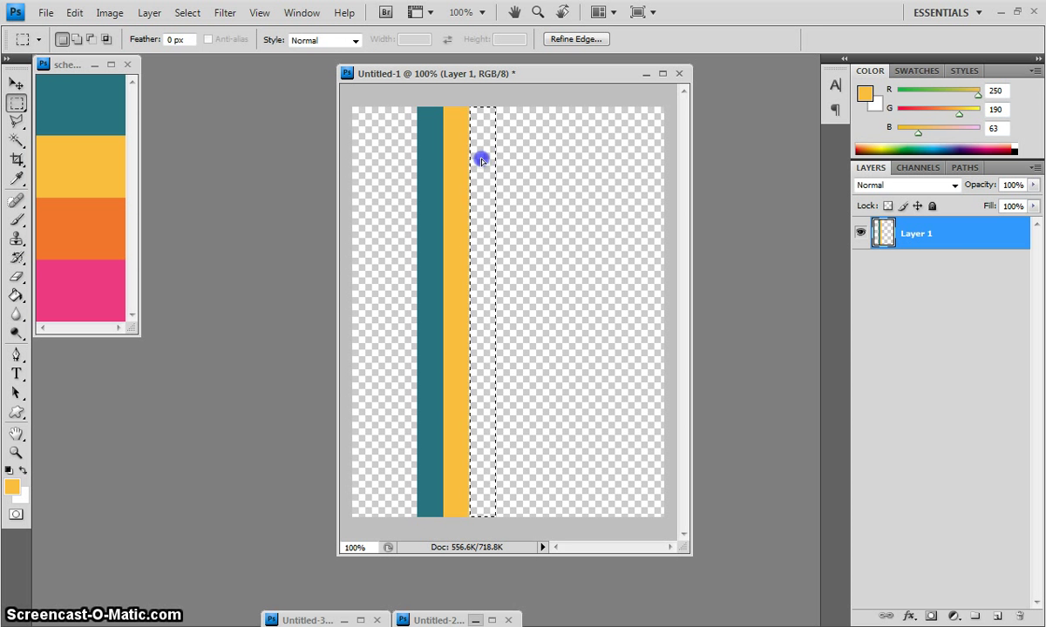
- Sample orange from the colour scheme for the next stripe, then deselect via the context menu
left_click(863, 94)
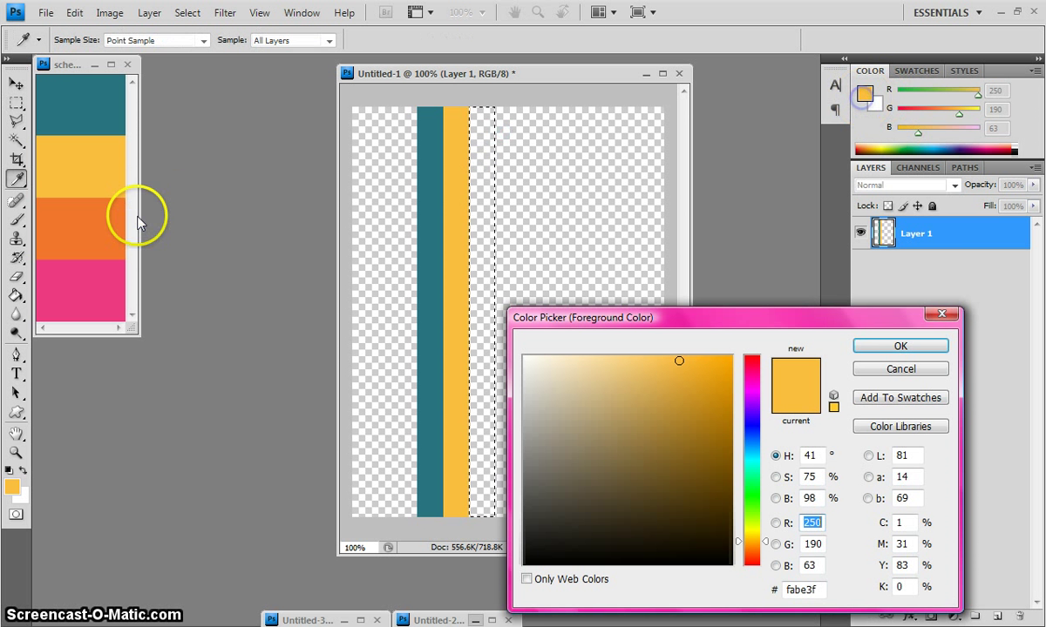
left_click(900, 345)
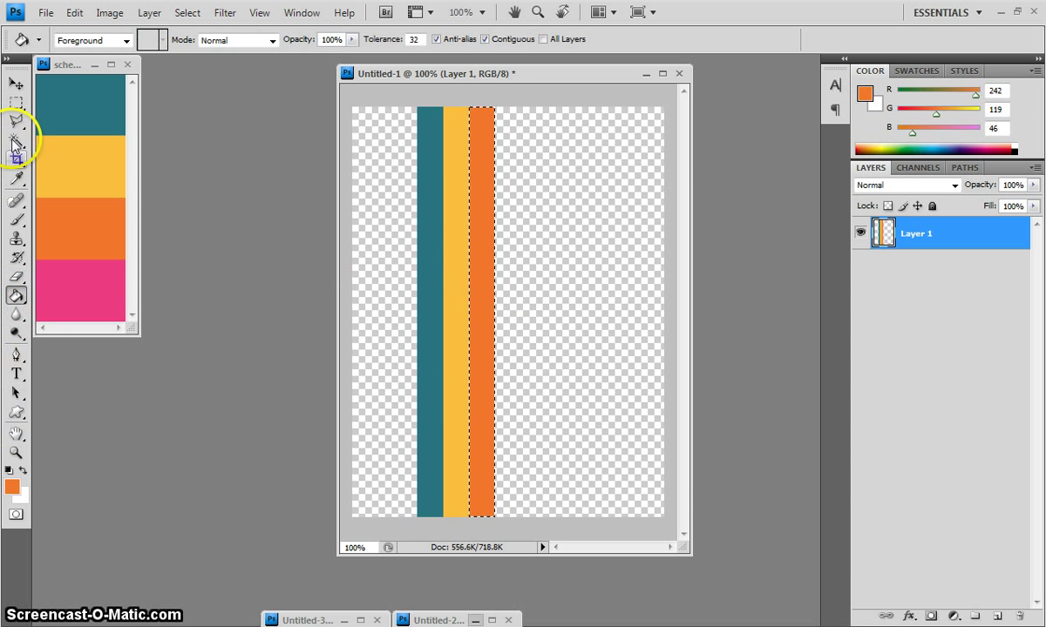
left_click(13, 82)
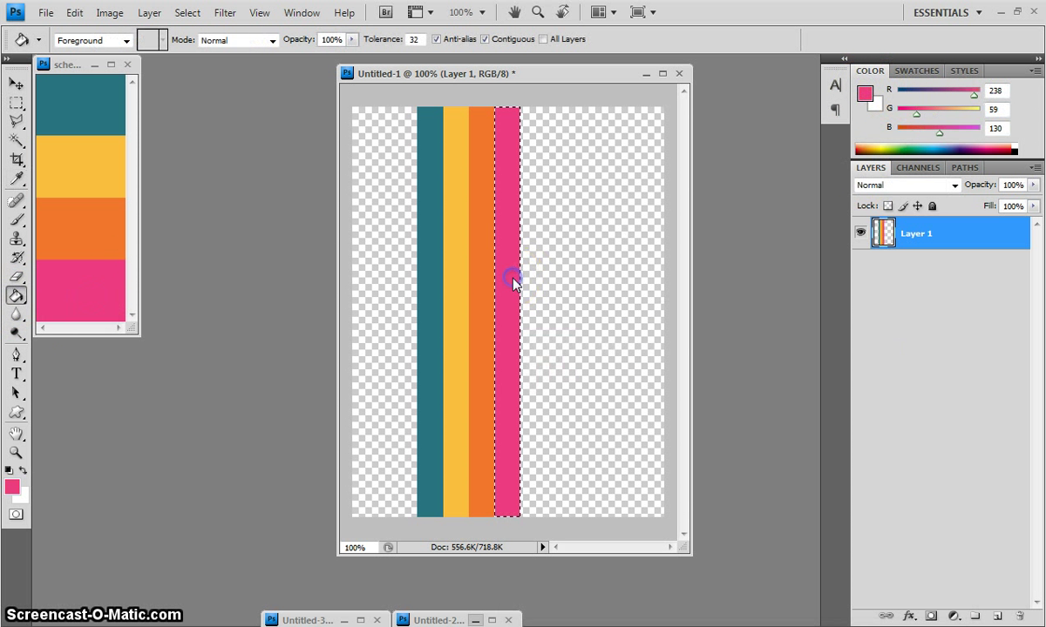
right_click(513, 281)
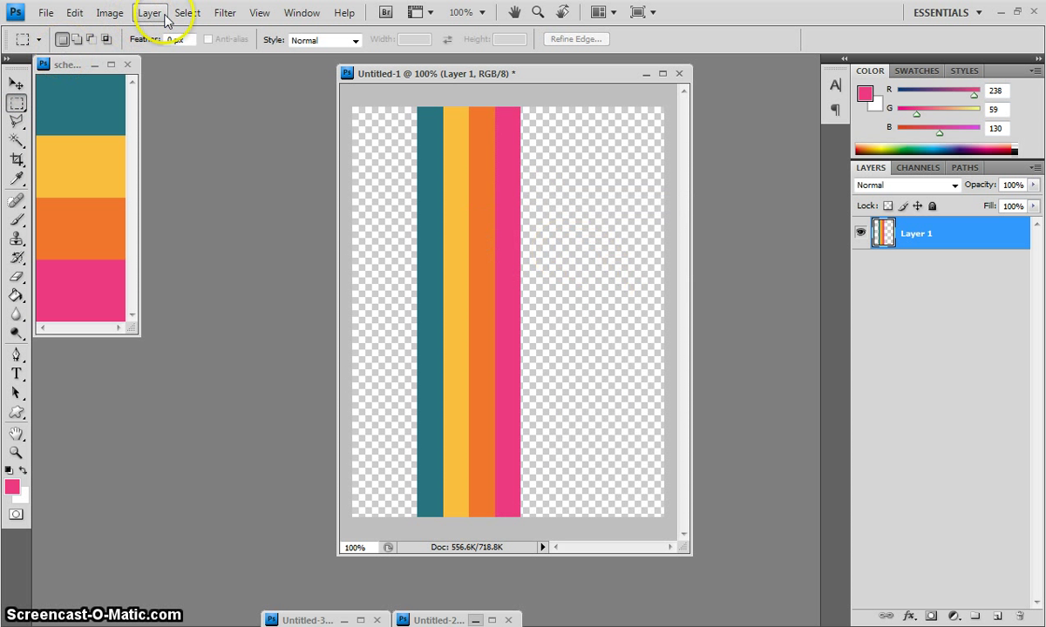
- Bring up the Wave filter from Filter > Distort for the striped layer
left_click(224, 12)
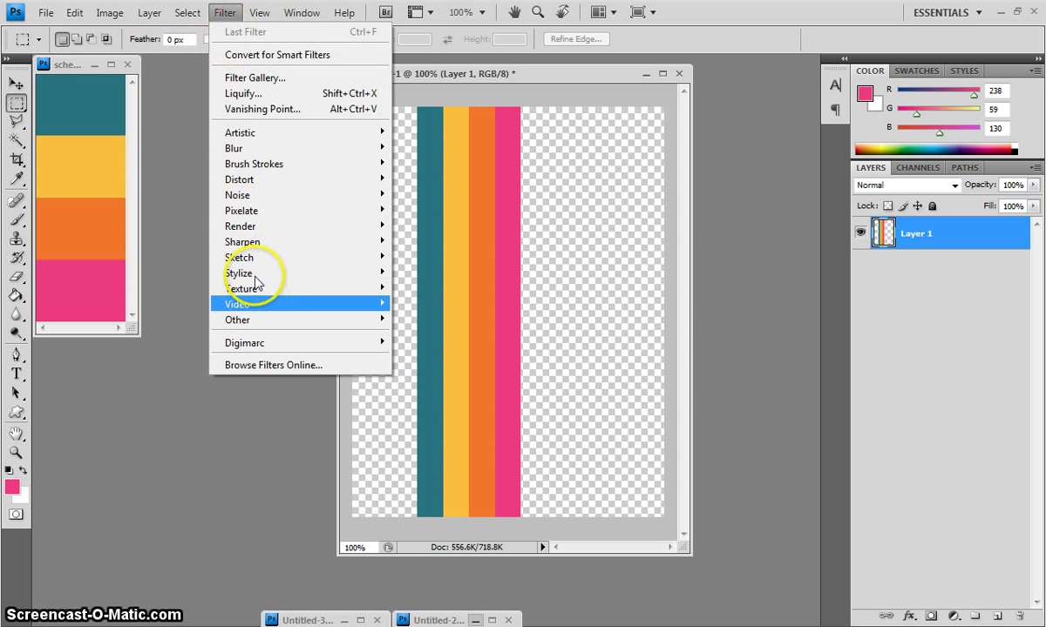
mouse_move(241, 289)
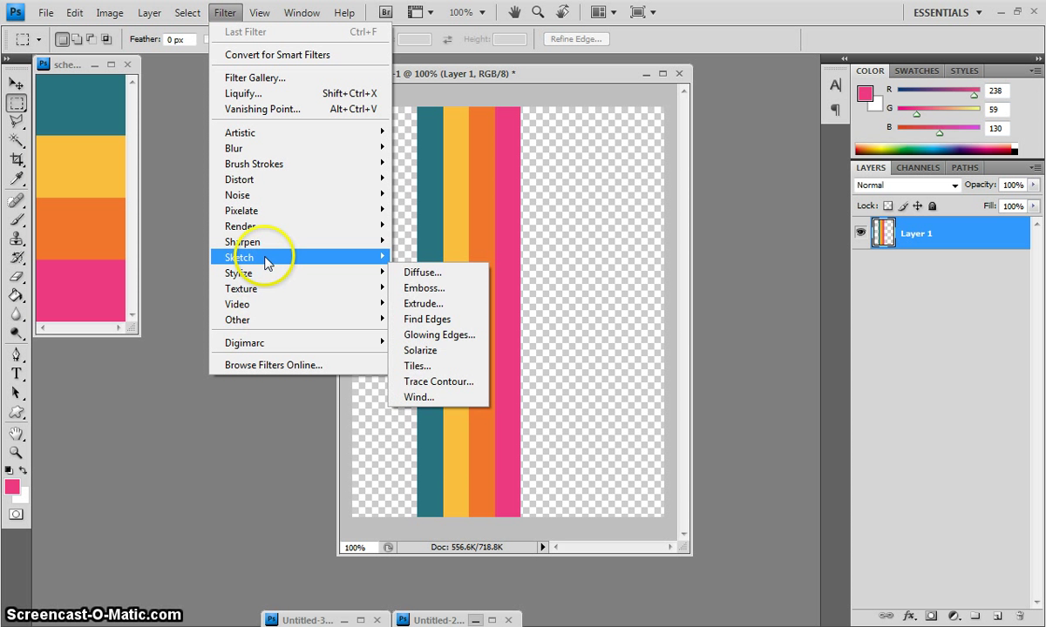
mouse_move(262, 226)
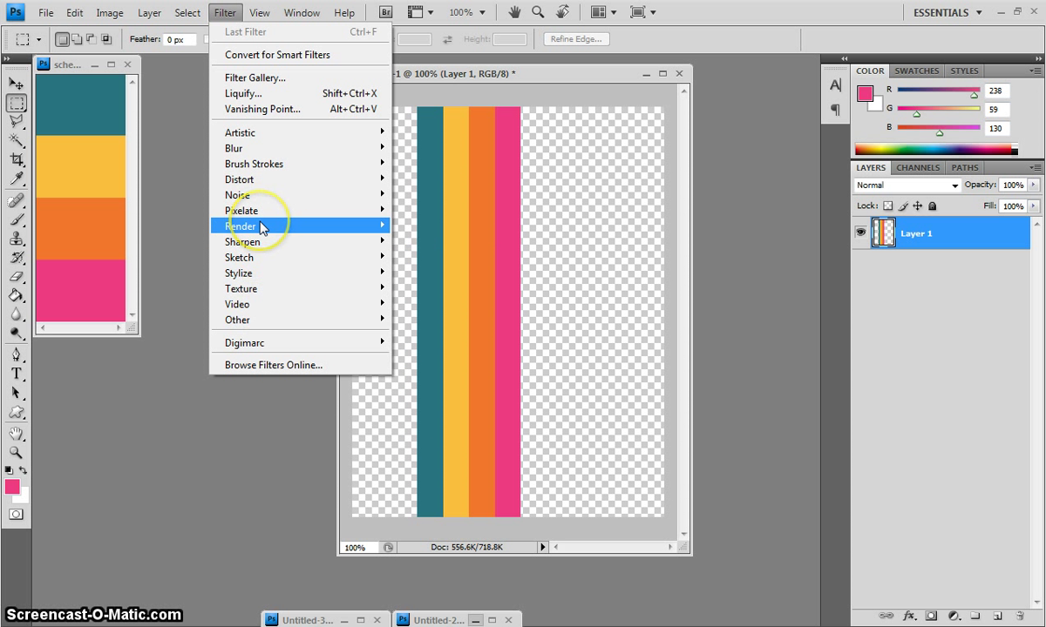
mouse_move(262, 183)
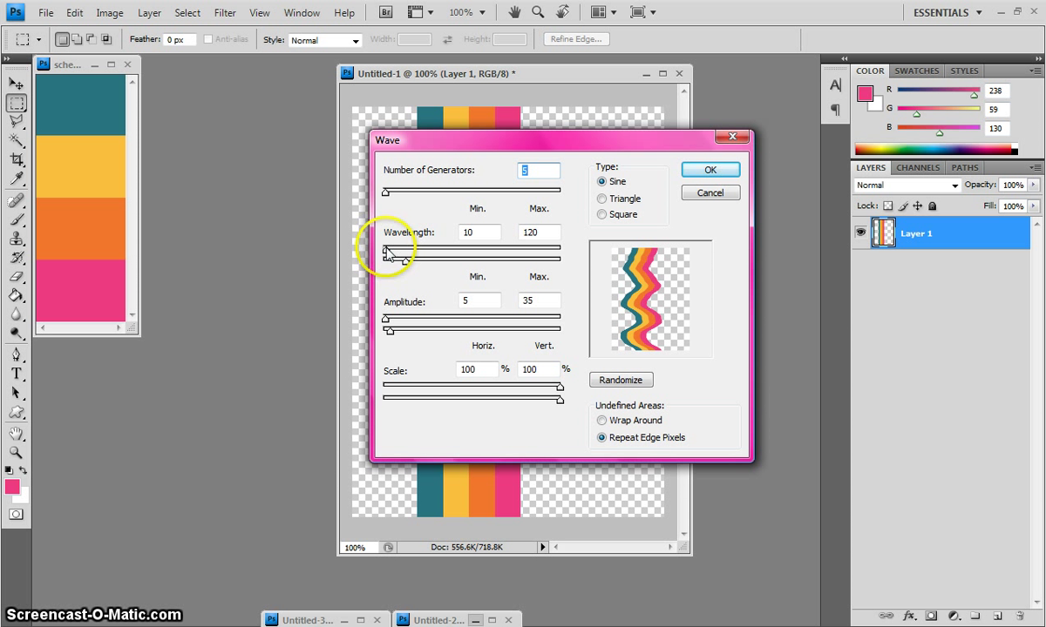
- Set the Wave filter's minimum wavelength to 62 and apply it to the stripes
left_click(384, 251)
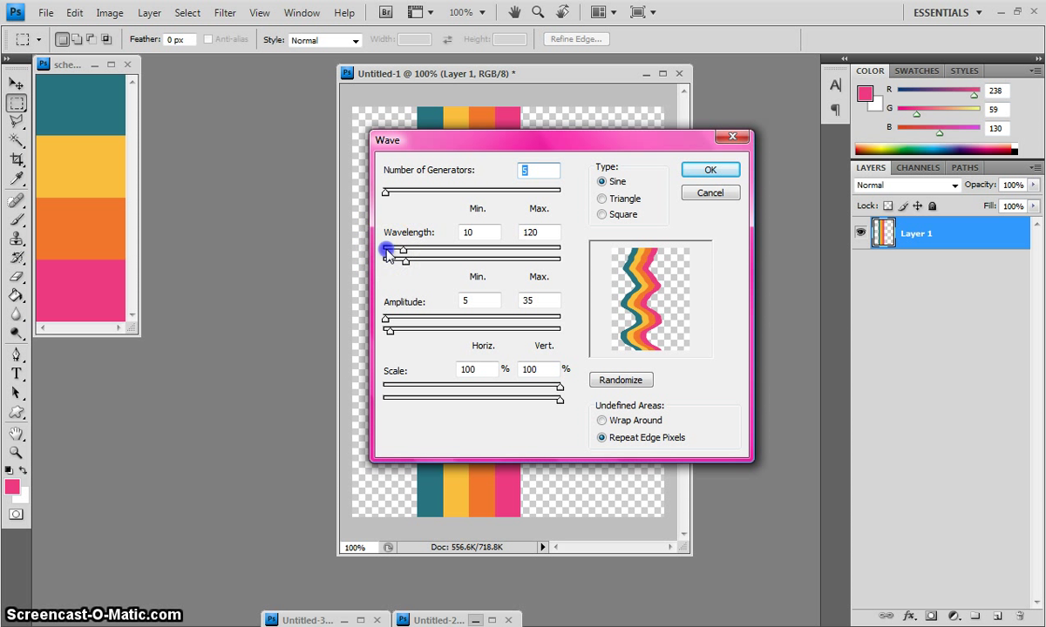
left_click_drag(387, 251, 401, 251)
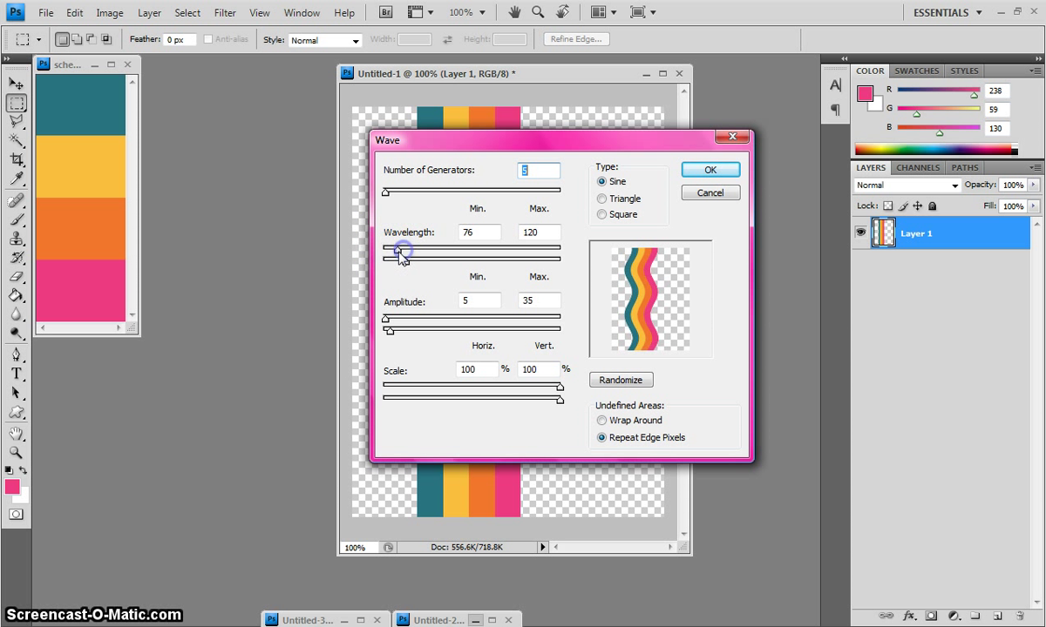
left_click_drag(405, 251, 398, 251)
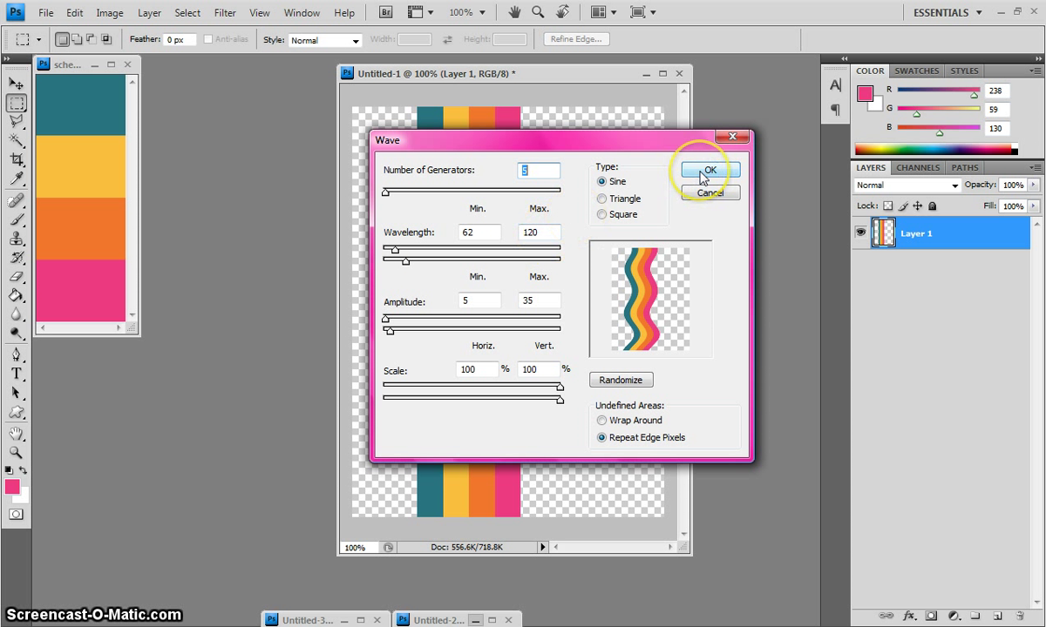
left_click(710, 169)
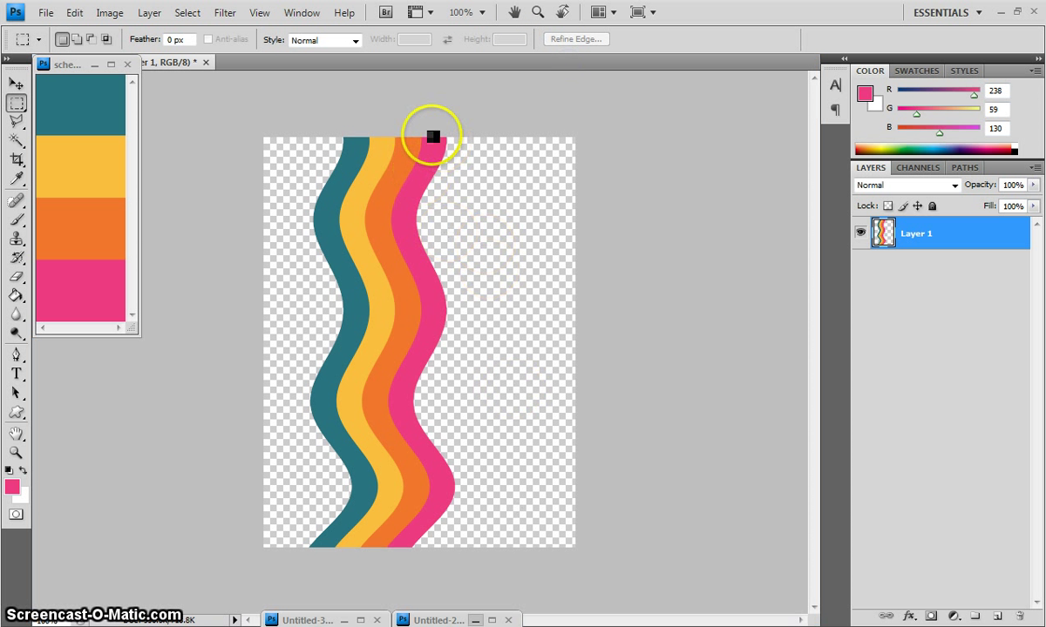
mouse_move(366, 157)
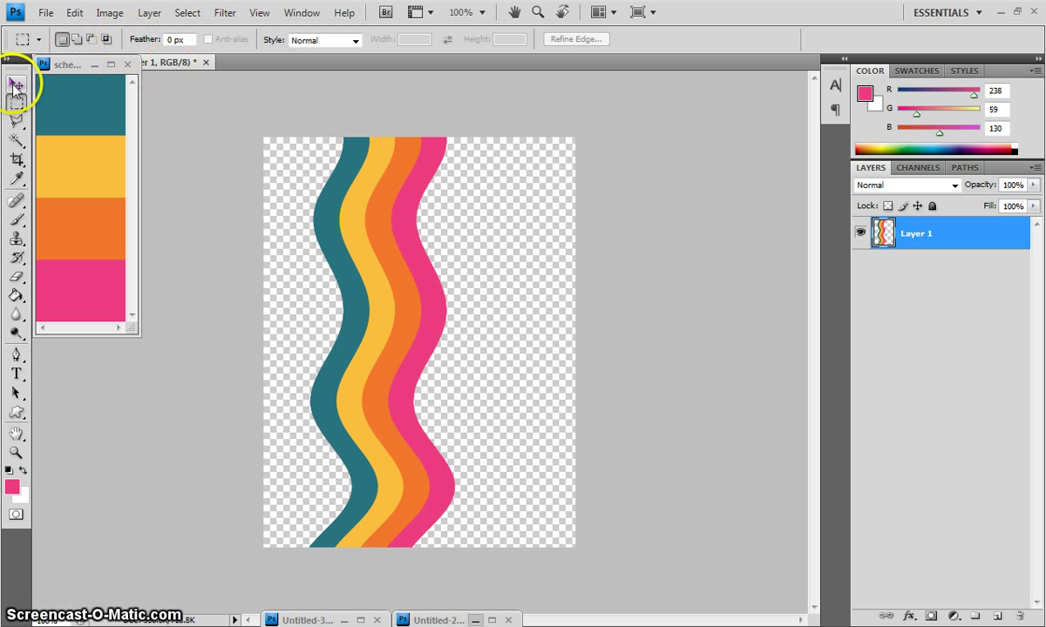
- Move the wavy stripes into the photo document as a new layer, apply, and minimize that window
left_click(15, 84)
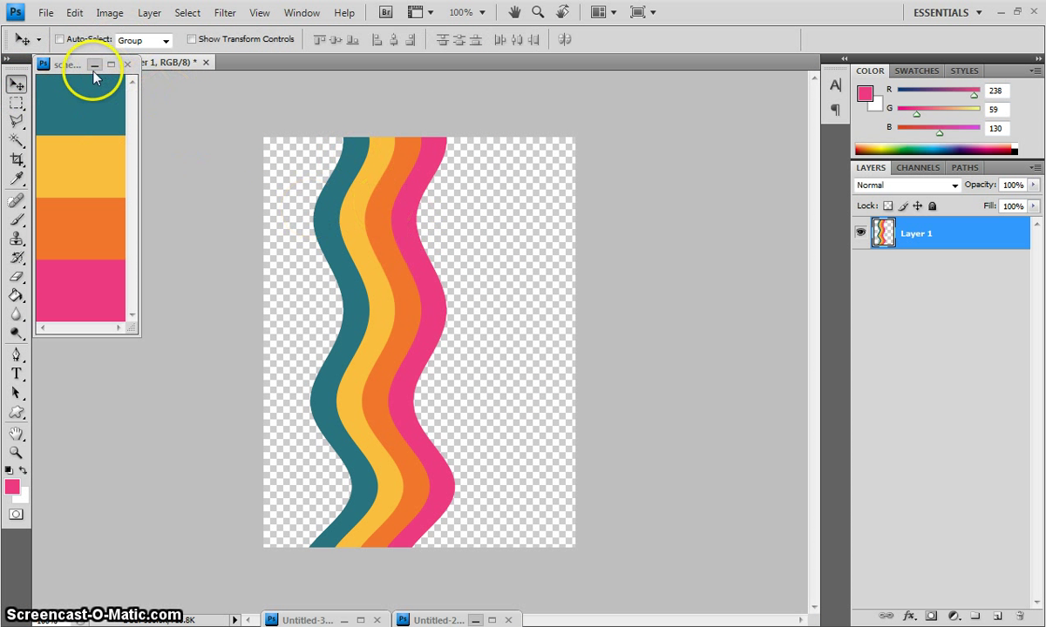
left_click(311, 621)
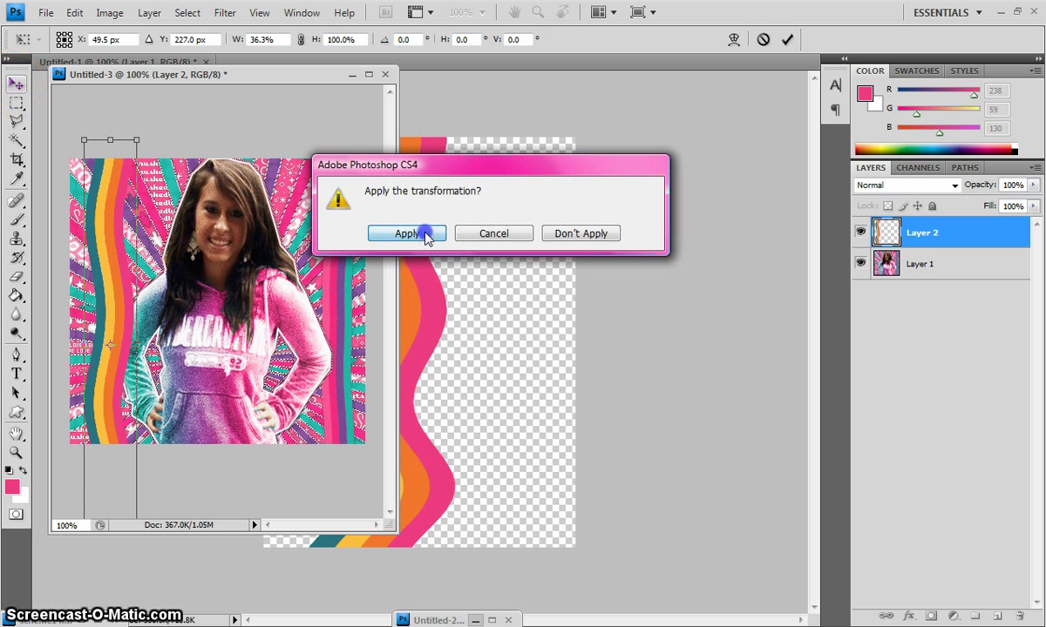
left_click(408, 233)
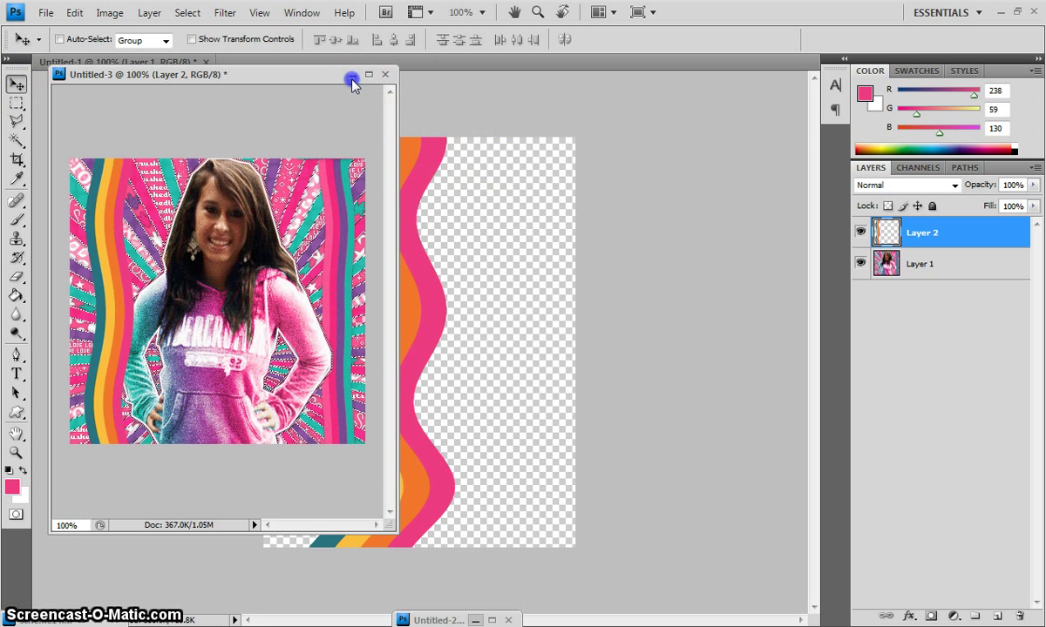
left_click(383, 73)
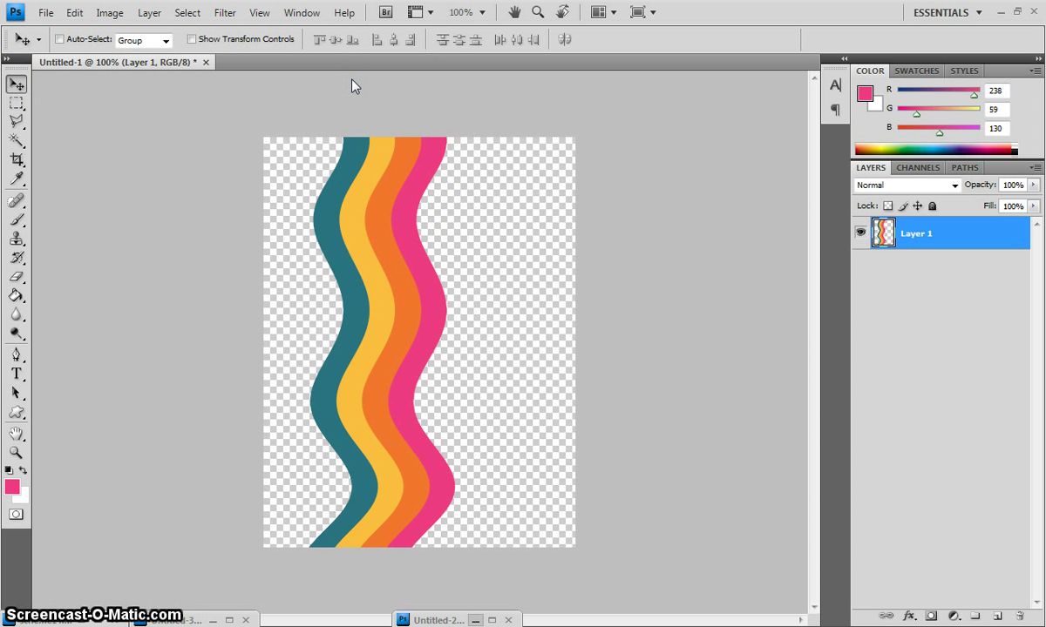